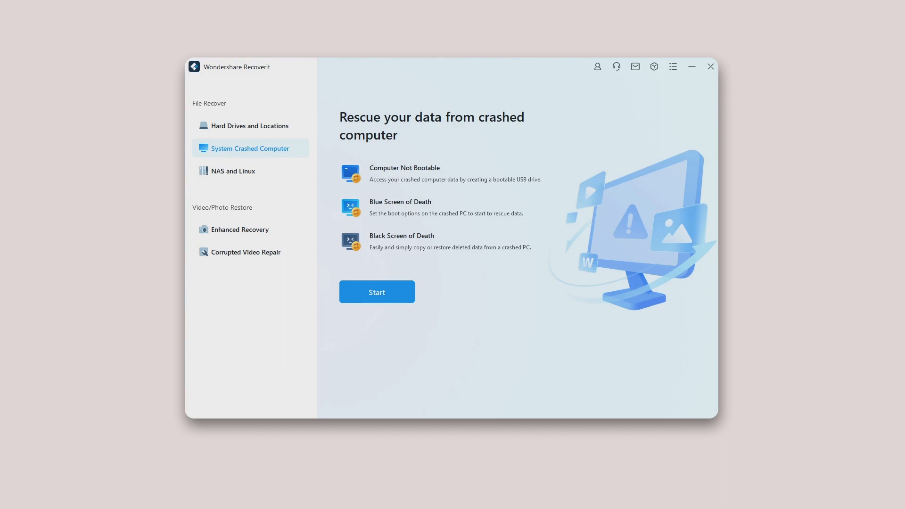
Start the System Crashed Computer rescue wizard with USB flash drive as bootable media
{"action": "left_click", "coordinate": [376, 291]}
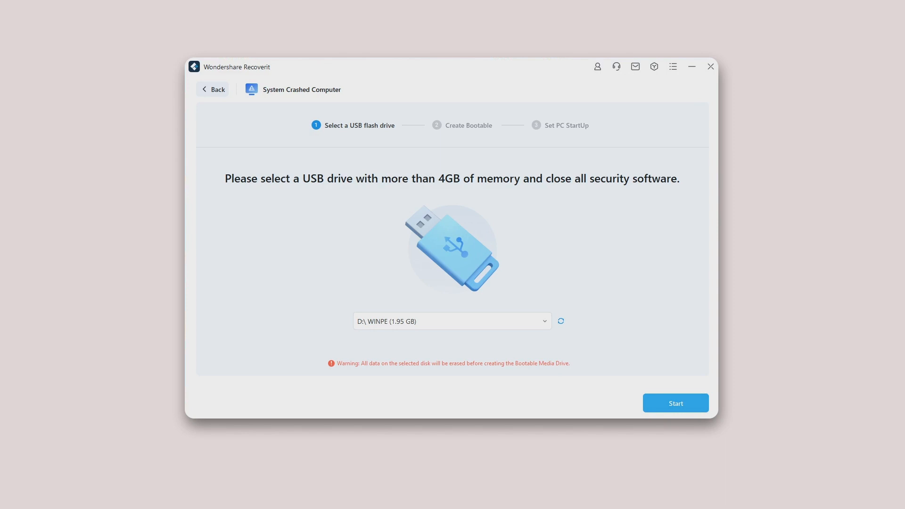
Begin creating bootable media on the WINPE (1.95 GB) USB drive
{"action": "left_click", "coordinate": [675, 403]}
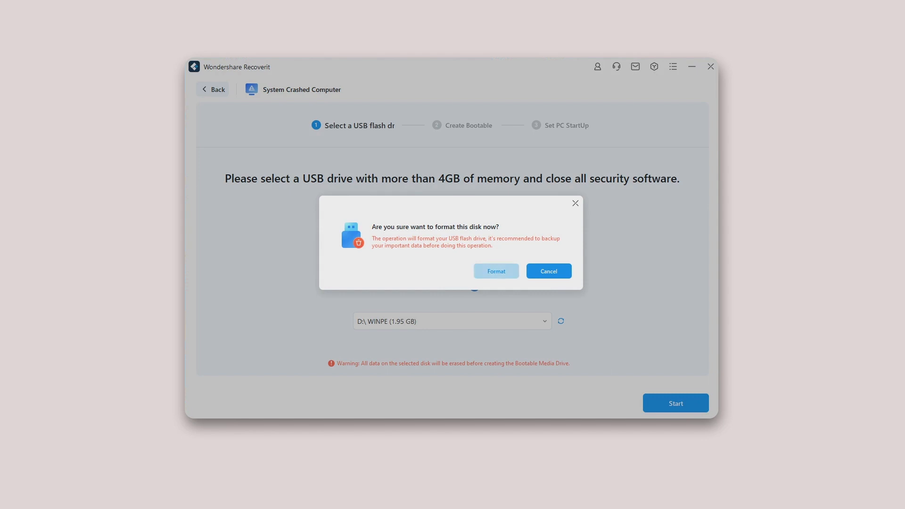
Confirm formatting the USB drive, then acknowledge the Set PC StartUp instructions
{"action": "left_click", "coordinate": [495, 271]}
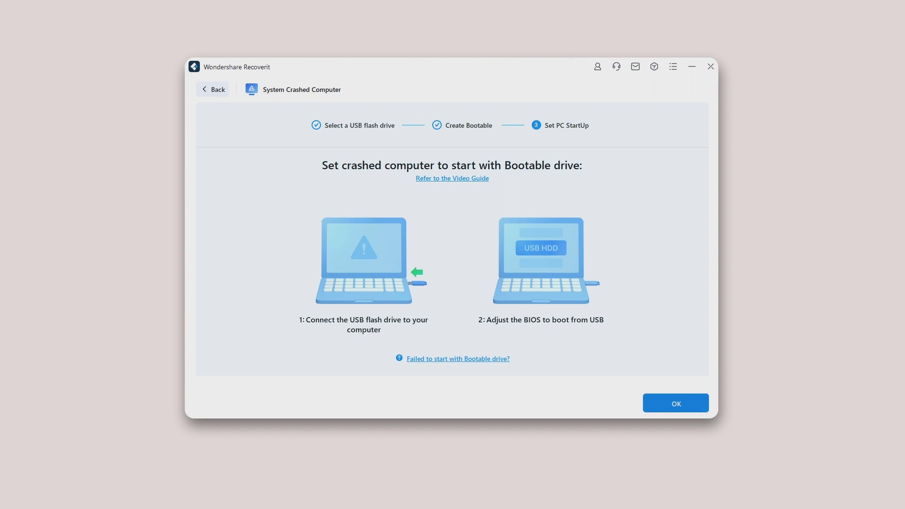
{"action": "left_click", "coordinate": [675, 403]}
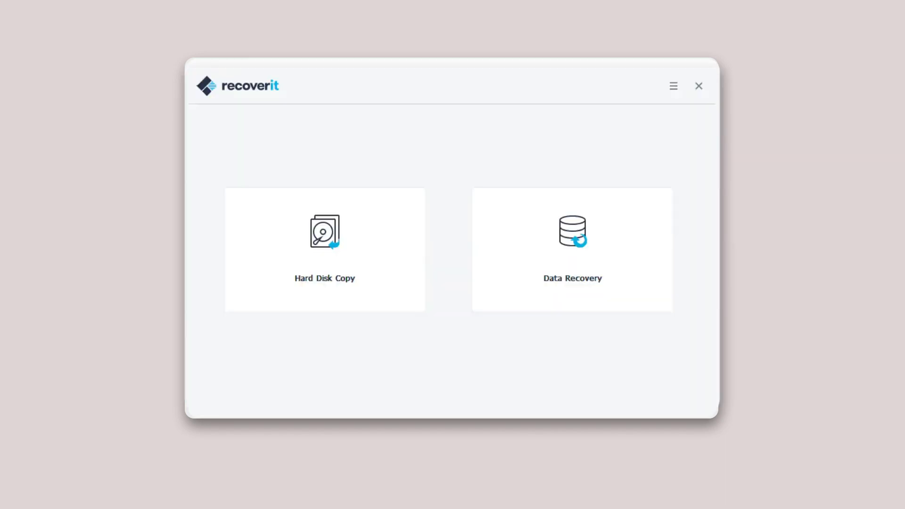